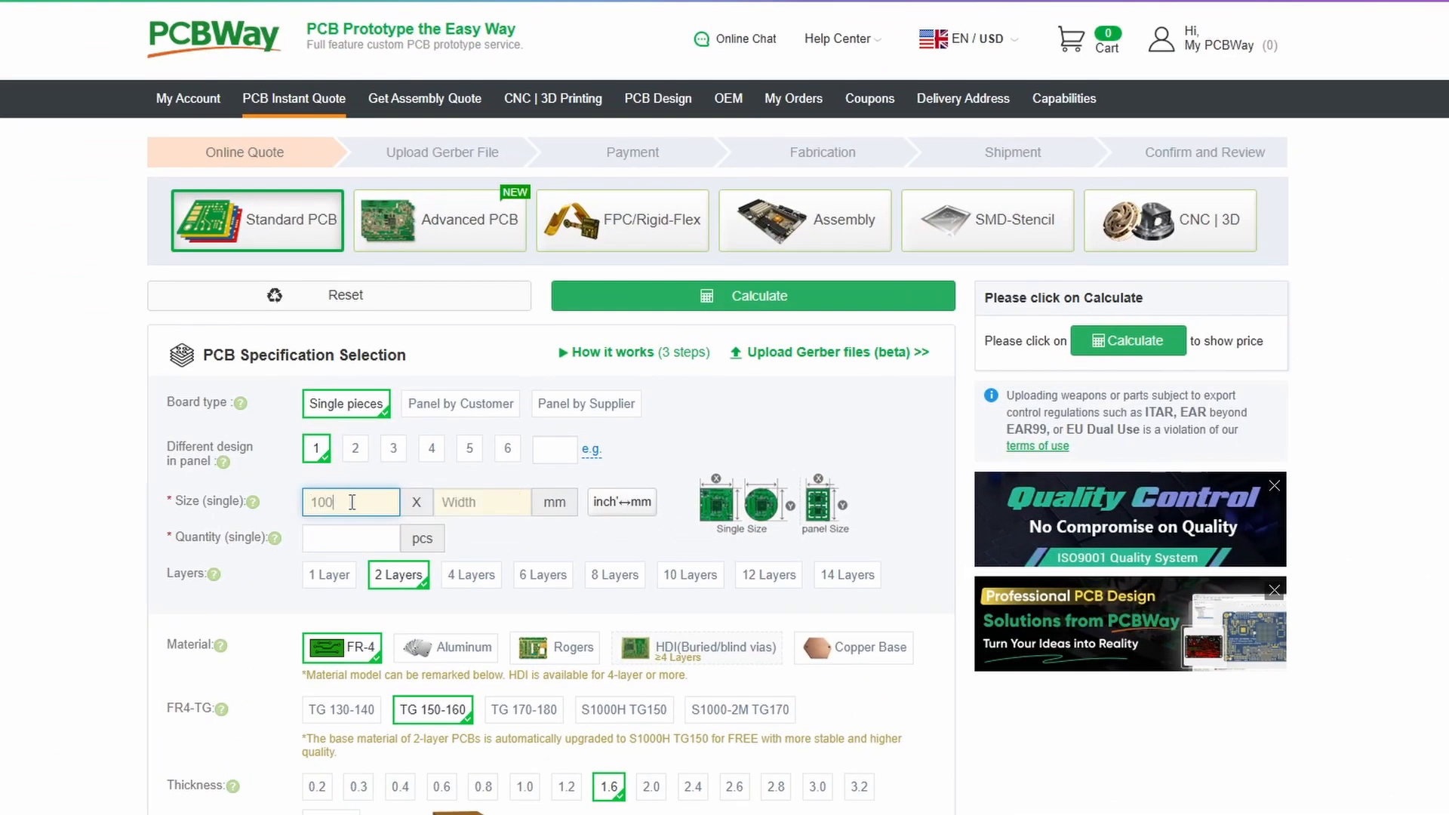
Quote a 100 × 50 mm, 2-layer board at 10 pieces and view the order's technological process
left_click(350, 537)
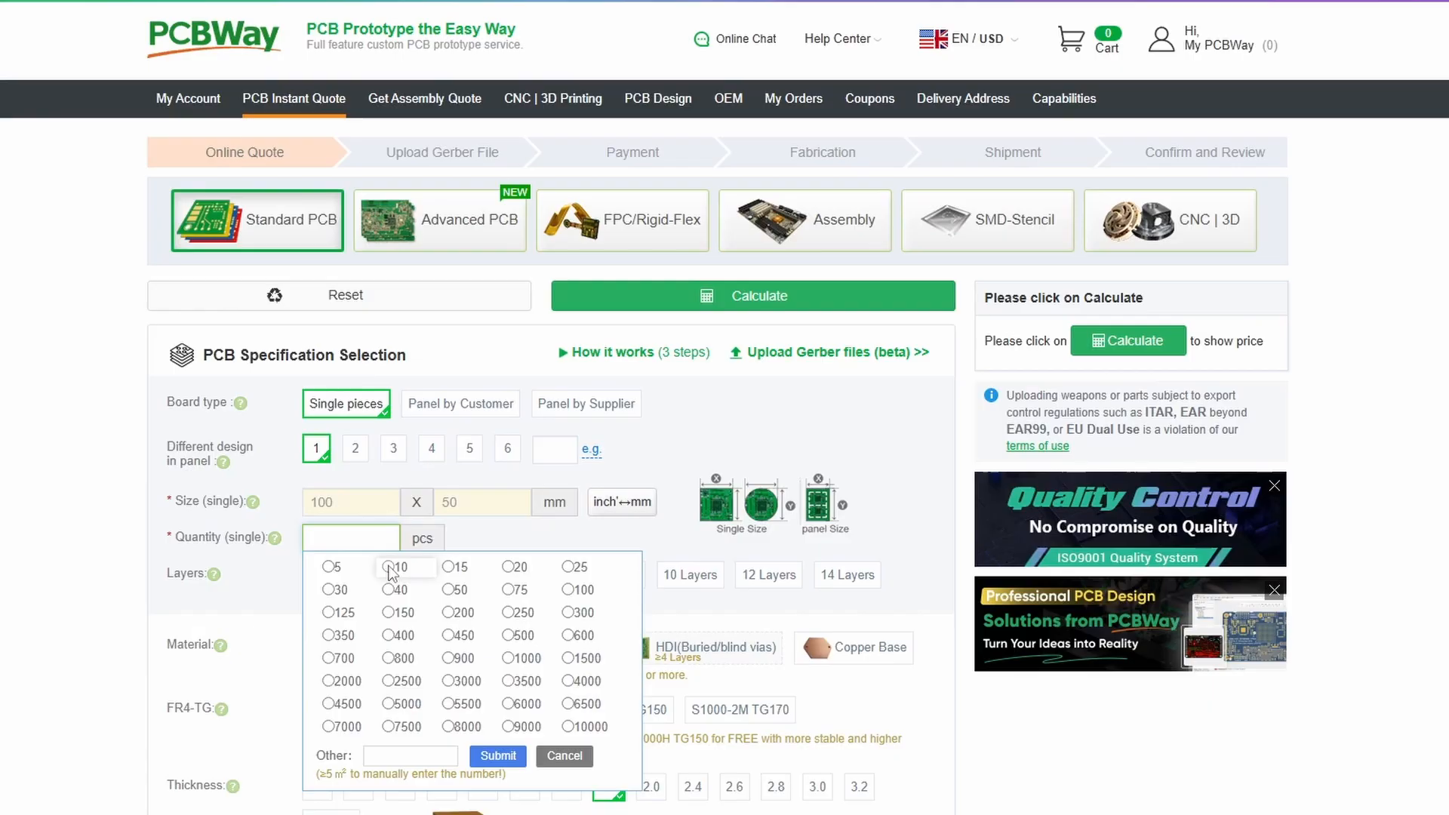
left_click(409, 566)
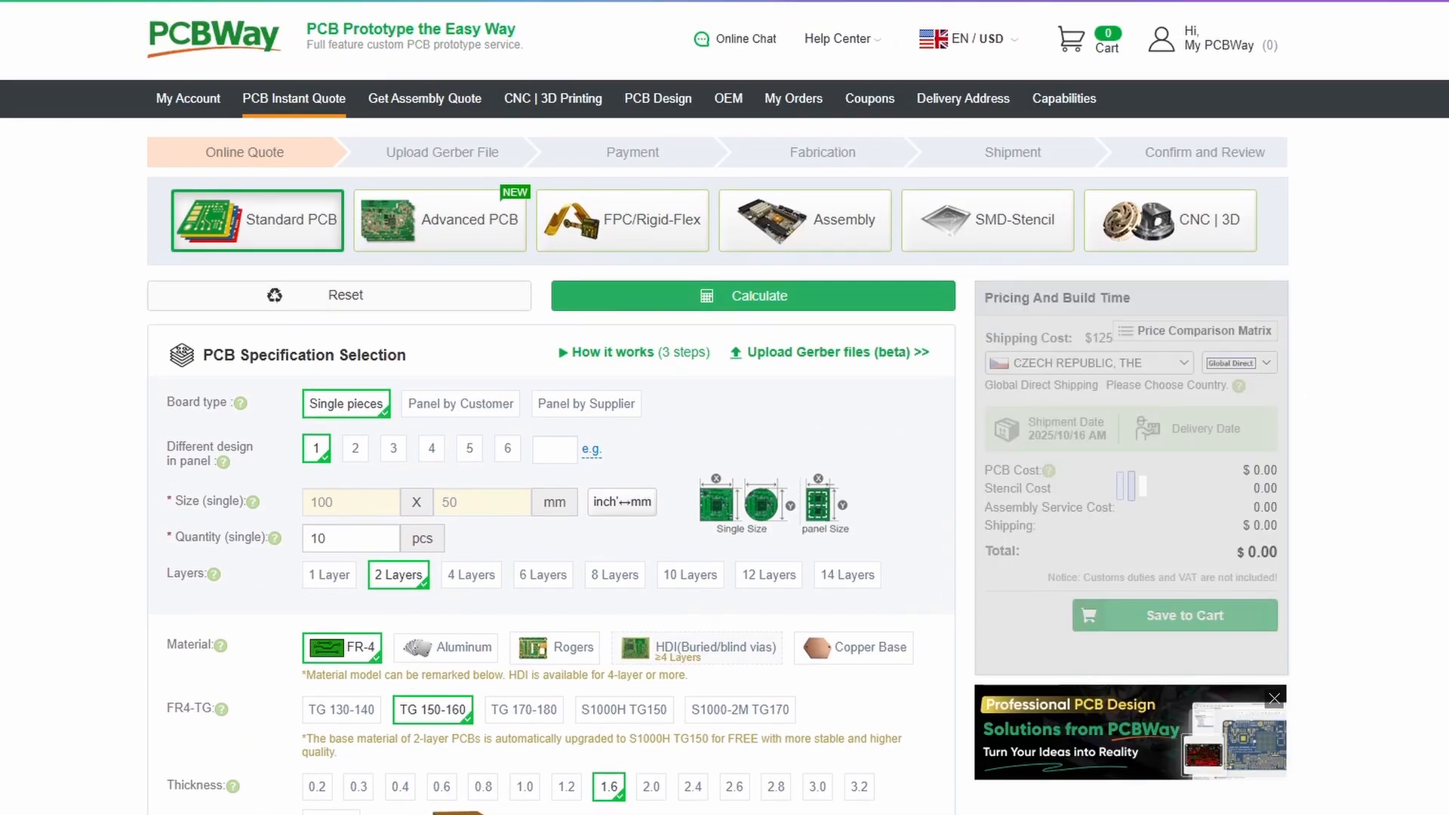
left_click(752, 295)
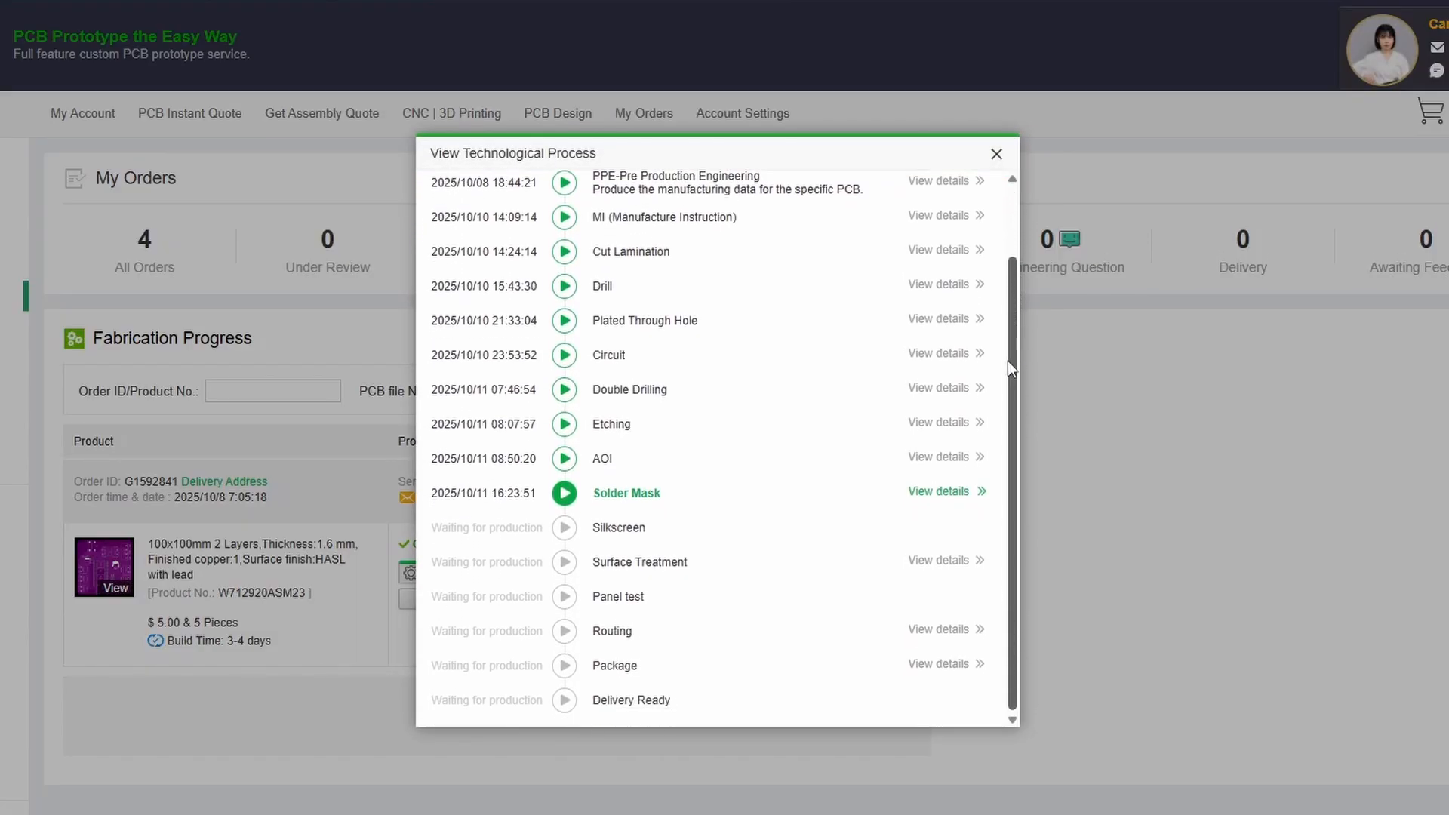
left_click(996, 154)
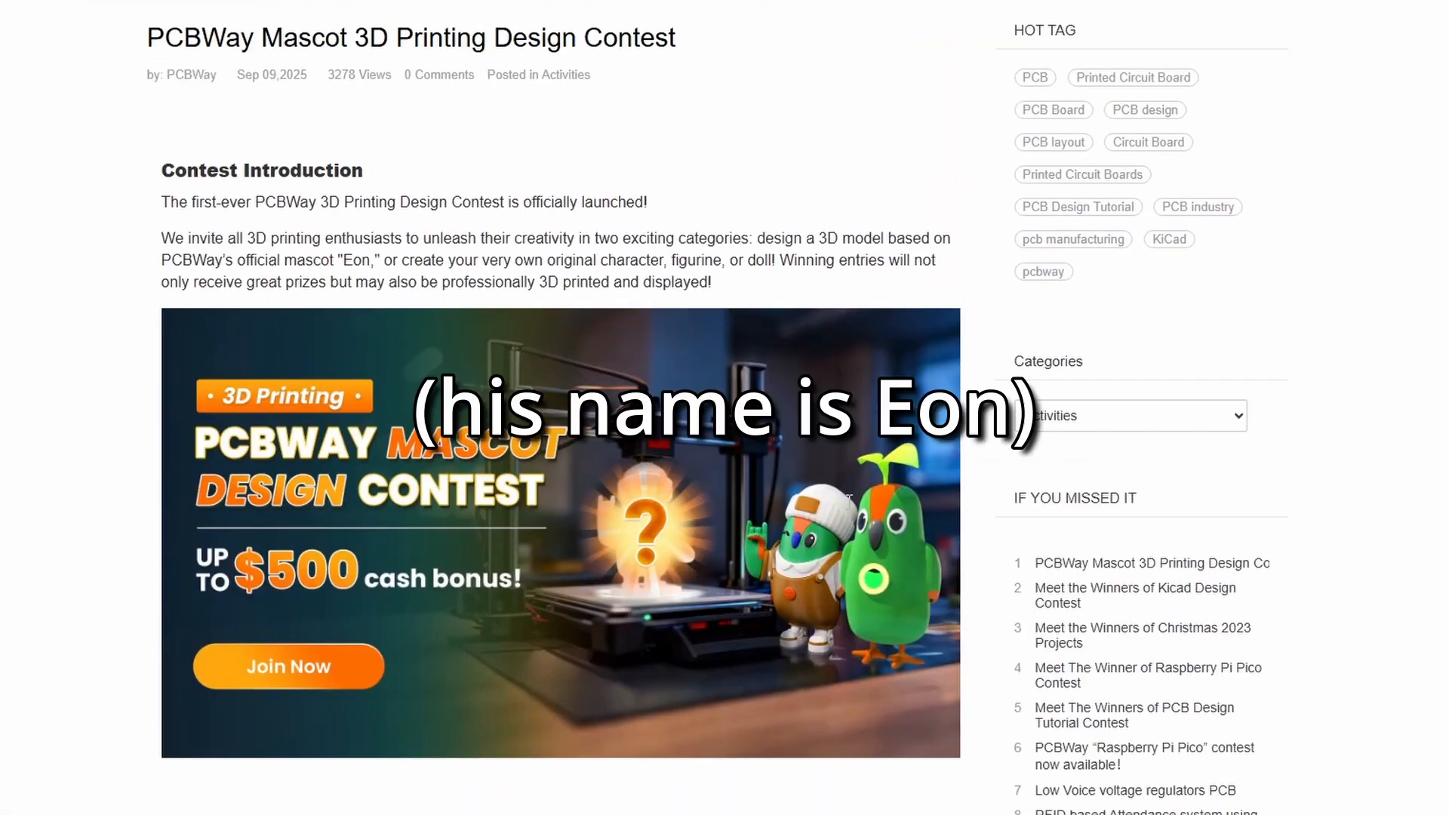
Scroll the mascot contest article down to its two themes, prize tiers and submission rules
scroll("down", 3)
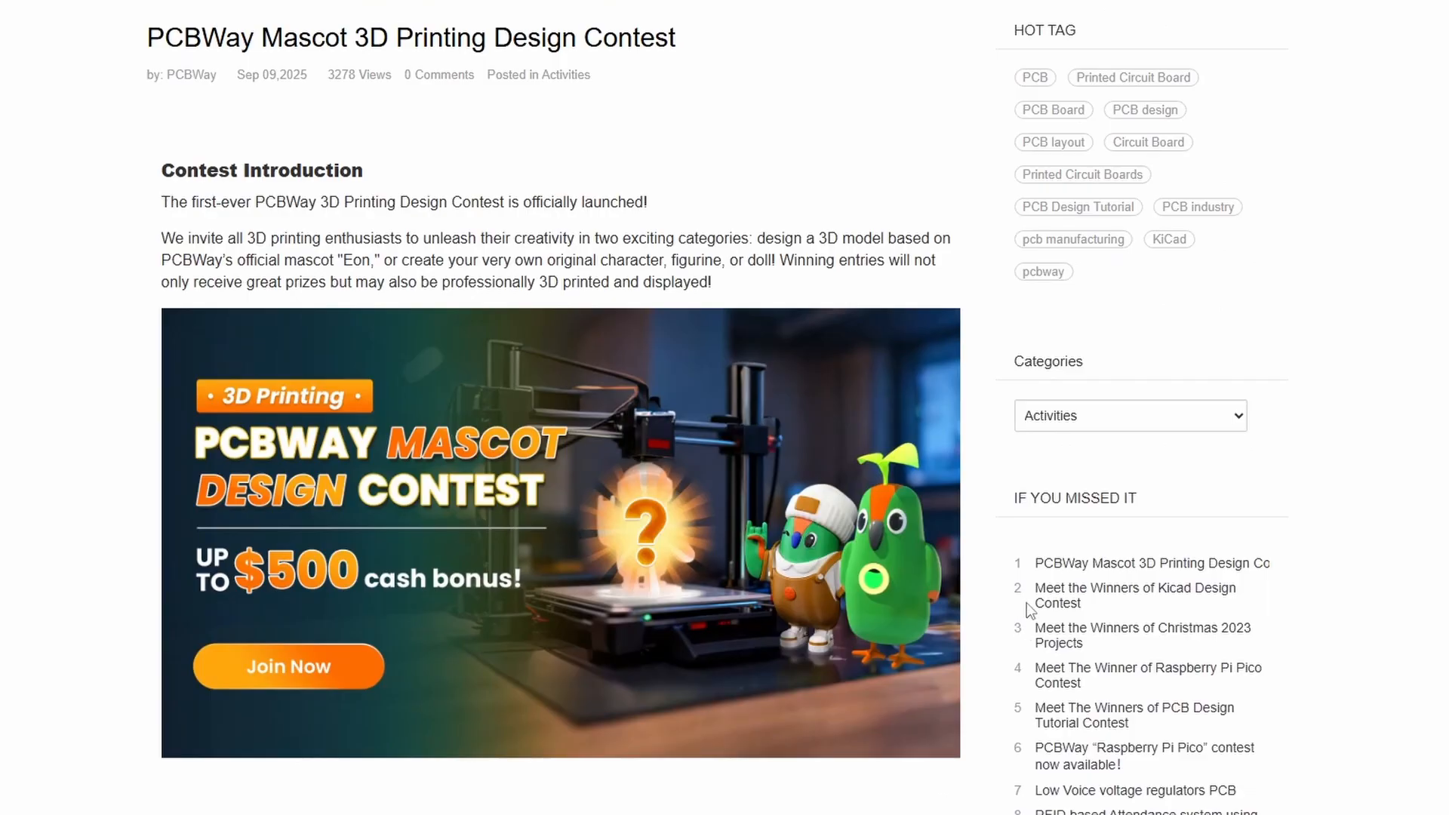
mouse_move(1135, 587)
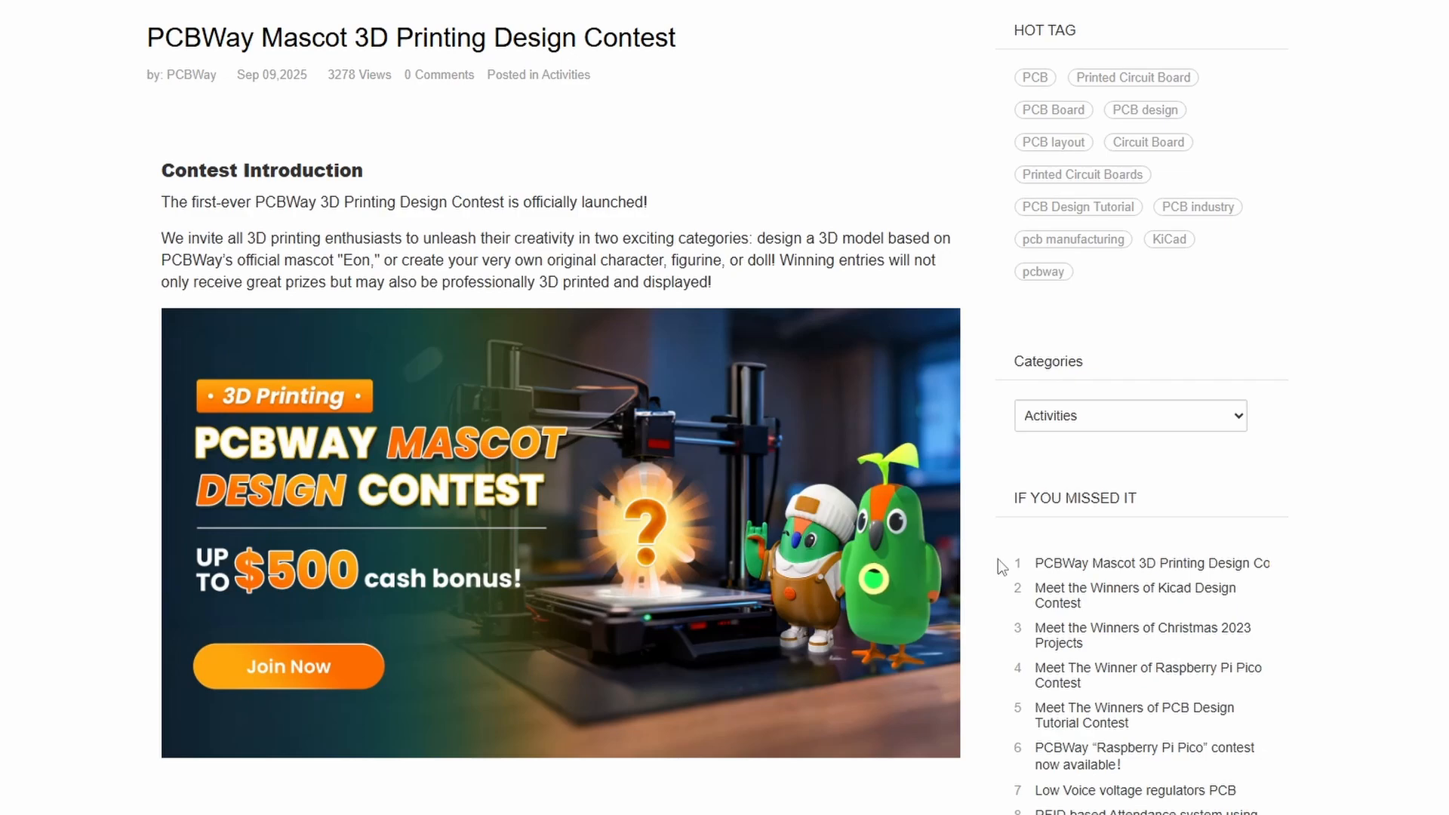
scroll("down", 3)
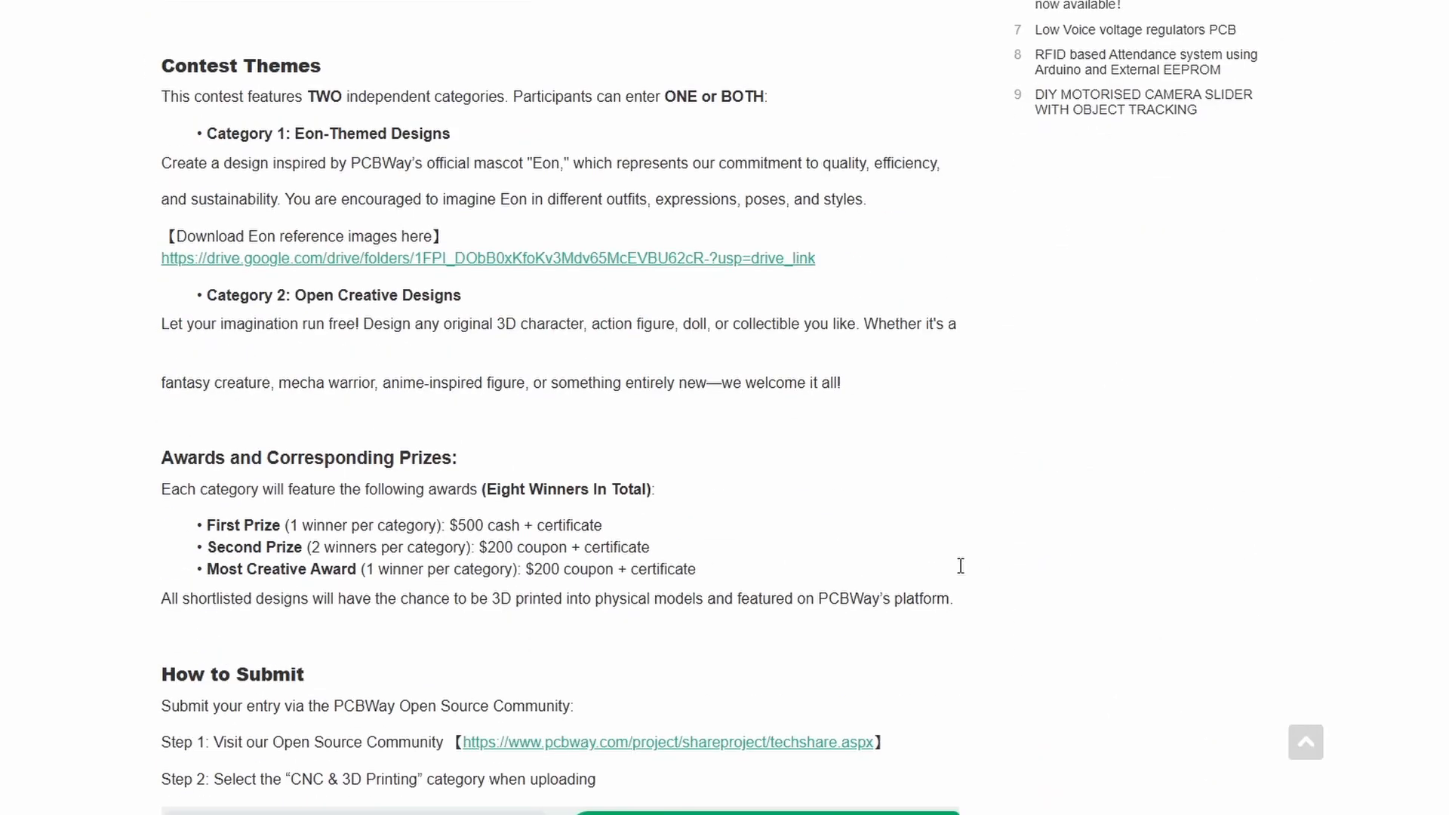